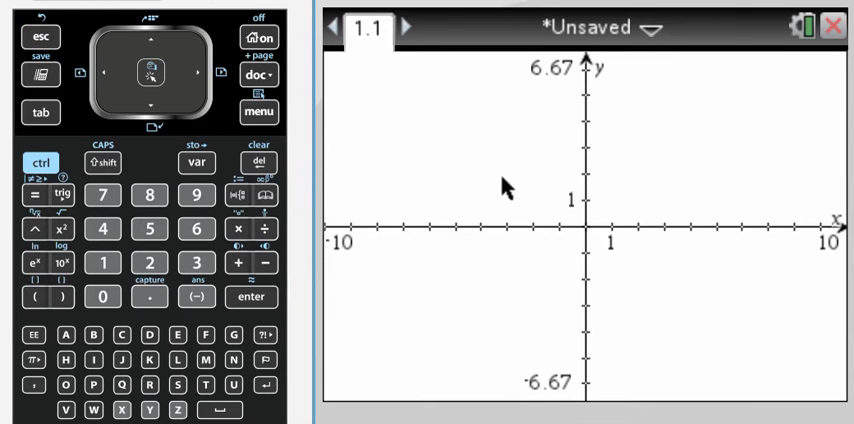
mouse_move(344, 126)
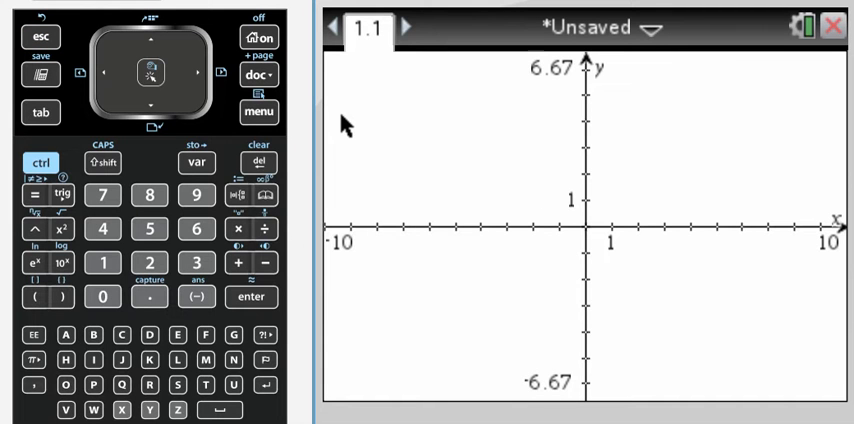
mouse_move(504, 132)
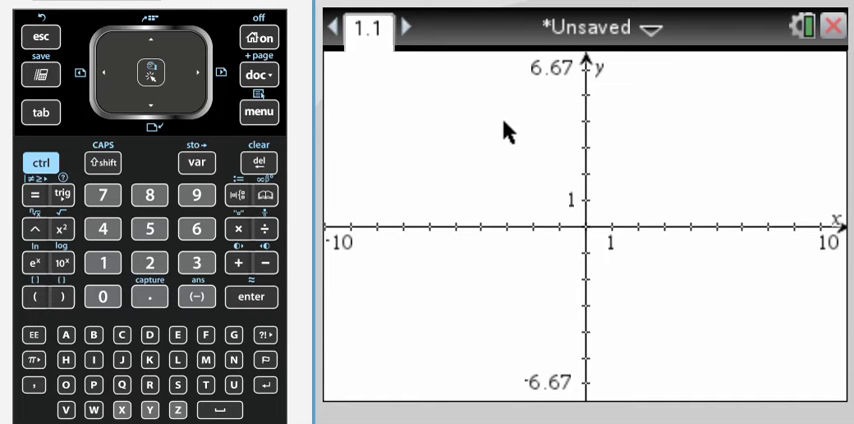
mouse_move(324, 138)
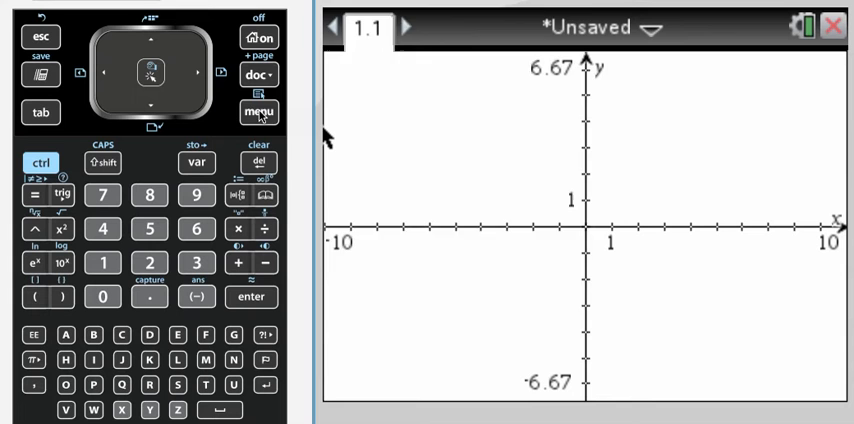
- Bring up the graphing menu on the blank Graphs page
click(260, 112)
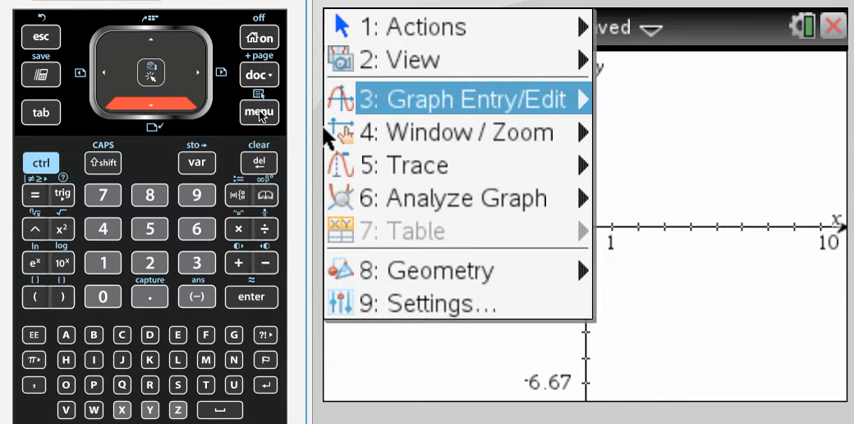
- Start a standard-form ellipse entry (x−h)²/a² + (y−k)²/b² = 1 with h = 2
click(460, 100)
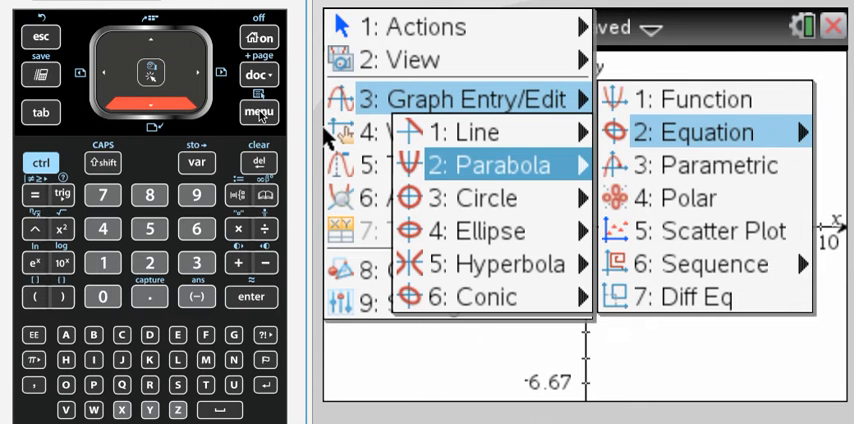
mouse_move(488, 230)
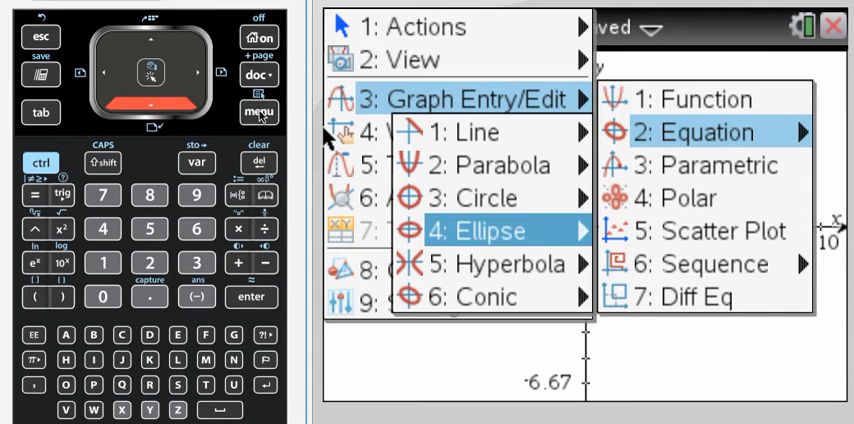
click(490, 230)
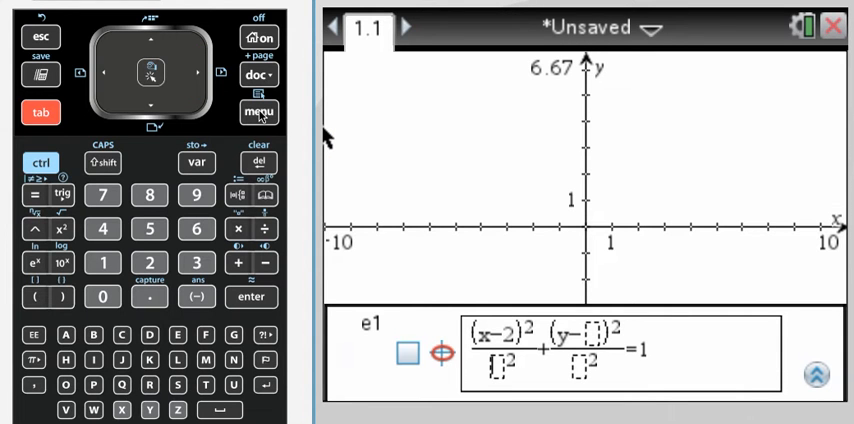
- Graph (x−2)²/5² + (y−(−3))²/2² = 1, centred at (2, −3)
text(5)
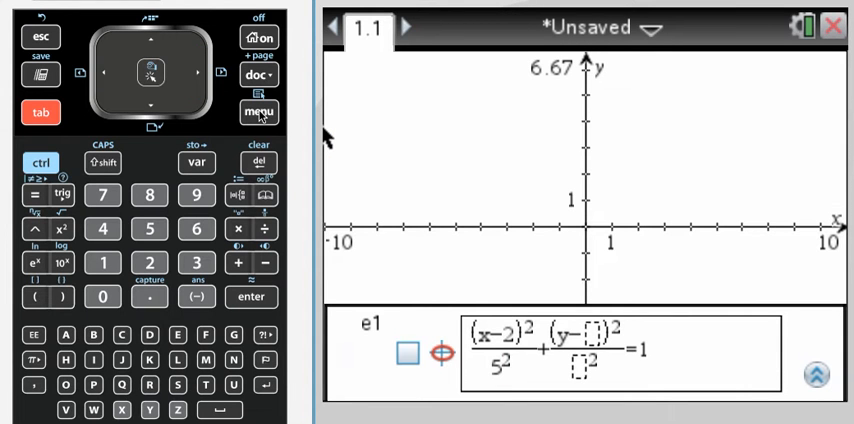
click(196, 262)
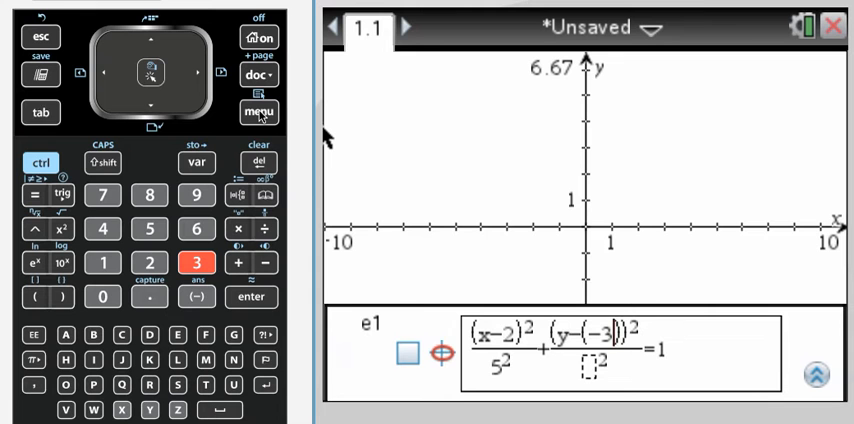
click(40, 112)
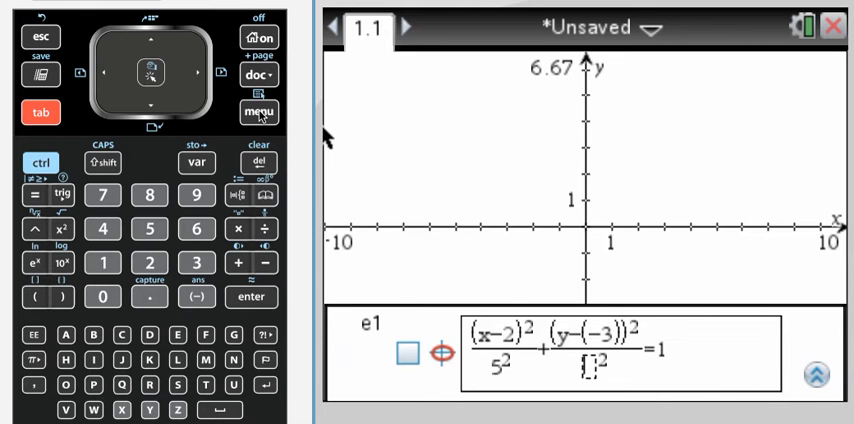
click(252, 296)
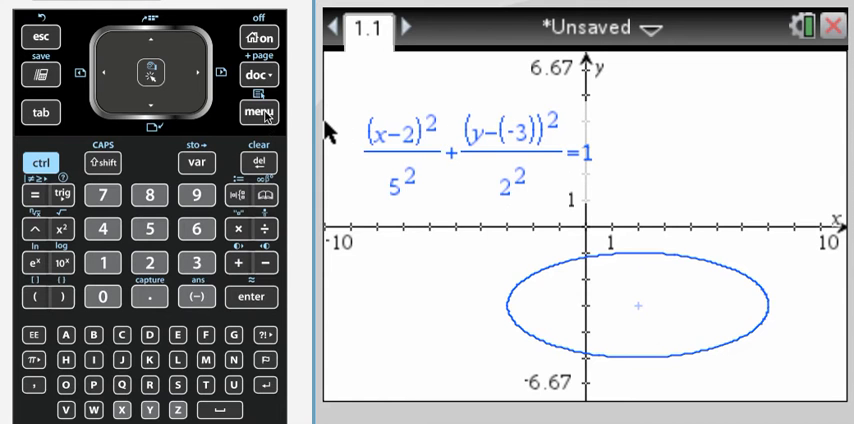
- Label the ellipse's centre (2, −3) and vertices (−3, −3) and (7, −3) via Analyze Conics
click(260, 110)
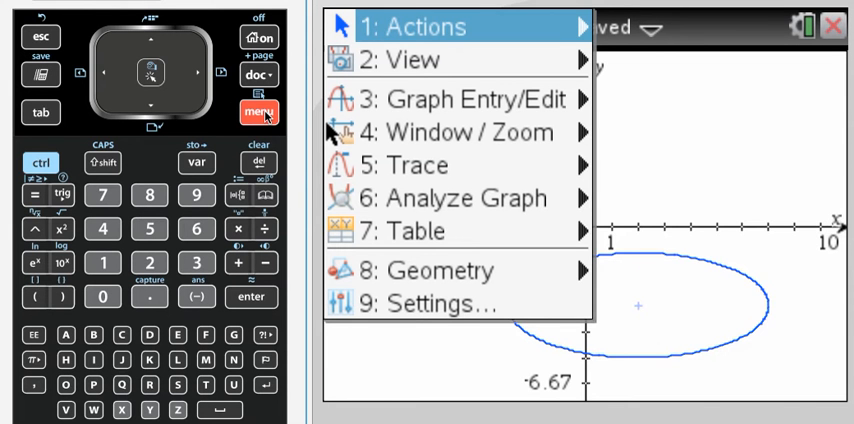
click(466, 198)
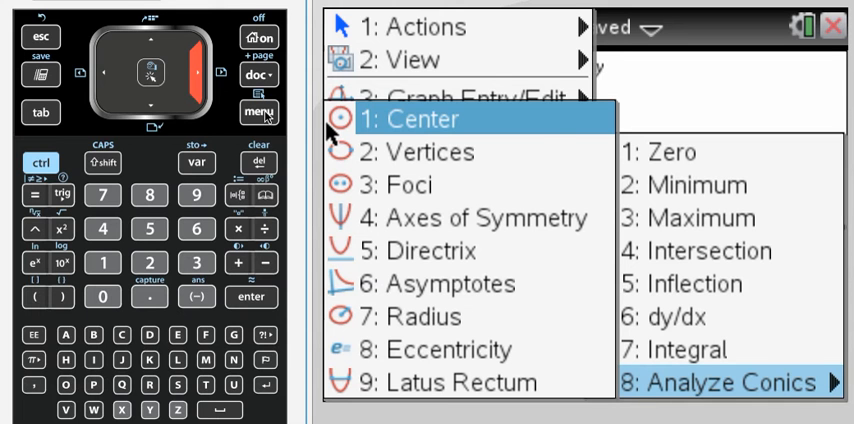
click(420, 120)
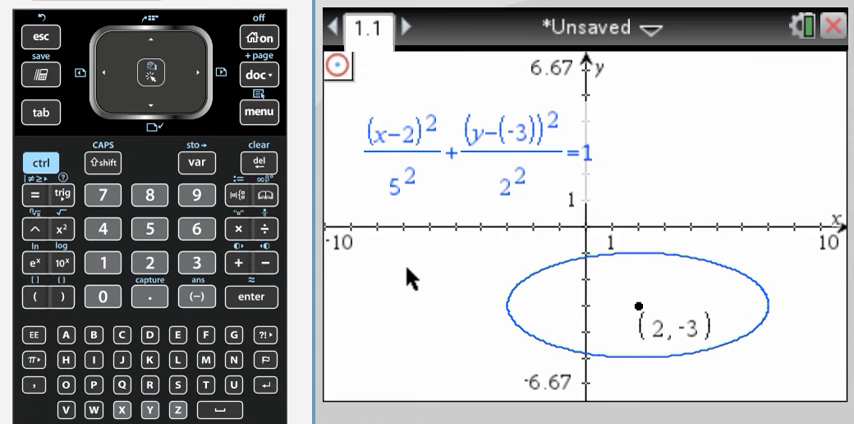
click(258, 112)
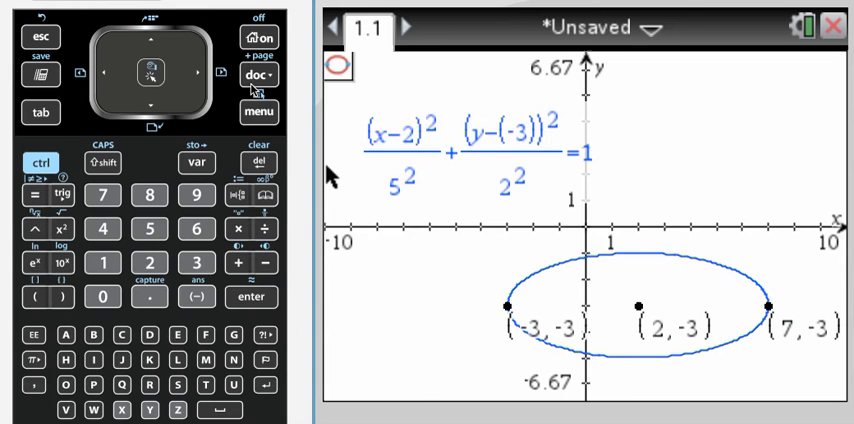
- Label the ellipse's foci (2−√21, −3) and (√21+2, −3) via Analyze Conics
click(256, 112)
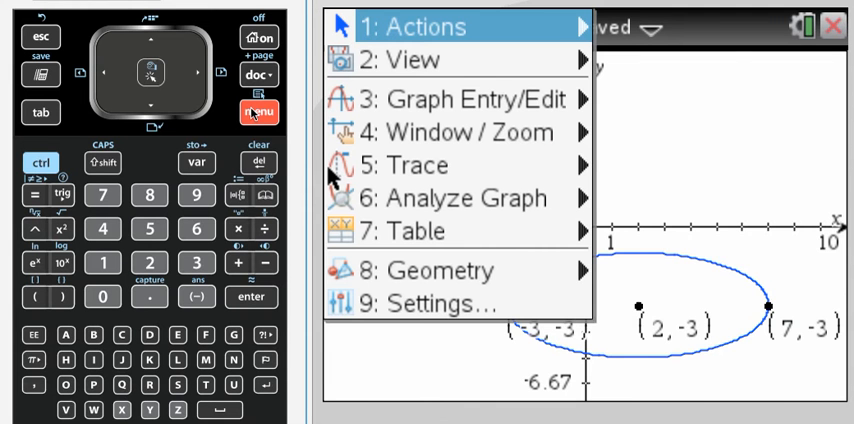
click(466, 198)
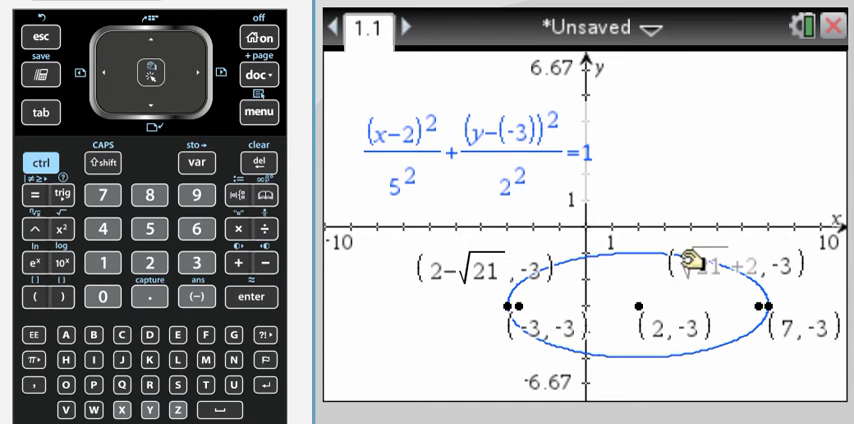
mouse_move(650, 196)
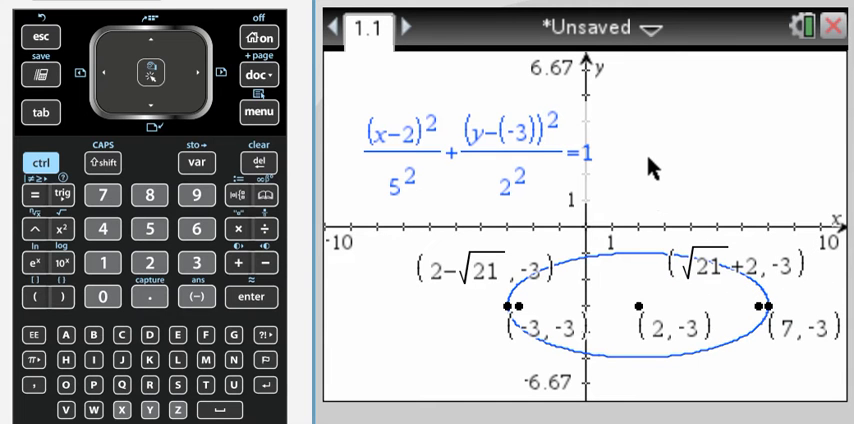
mouse_move(420, 84)
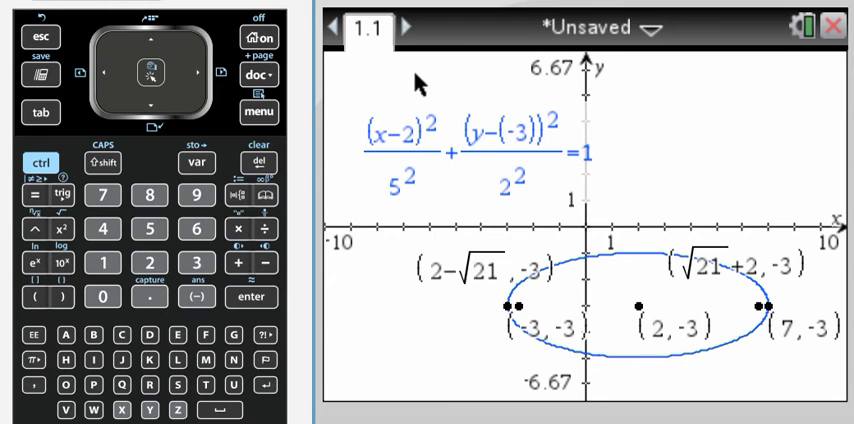
- Insert a second Graphs page and start a general-form conic equation in e1
click(258, 76)
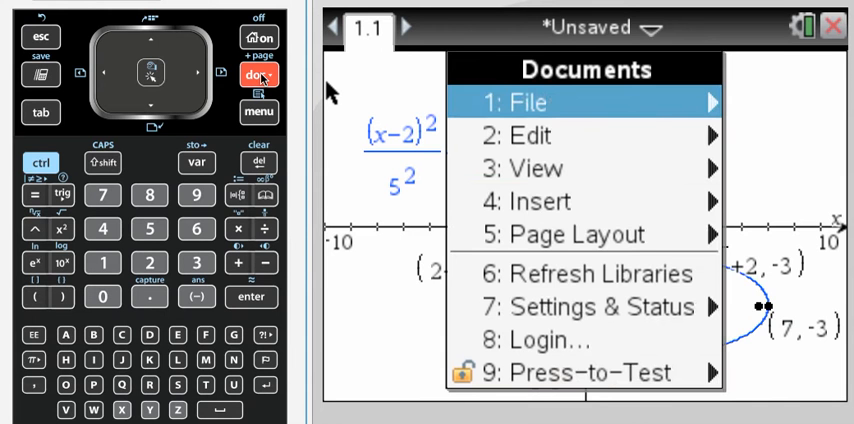
click(540, 200)
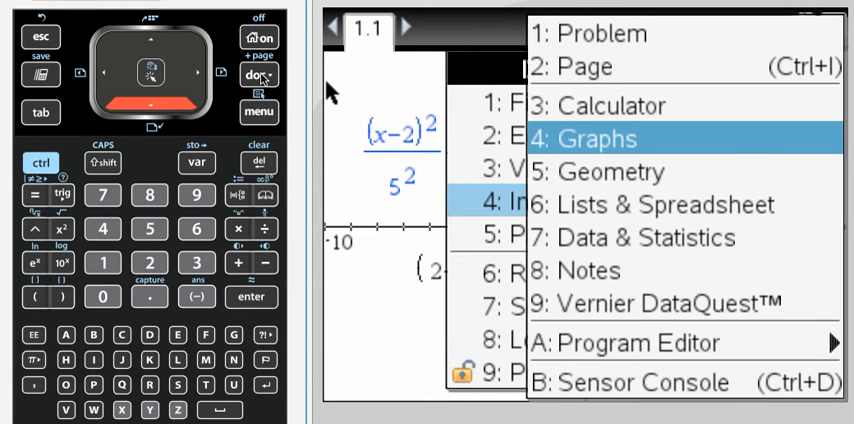
click(596, 140)
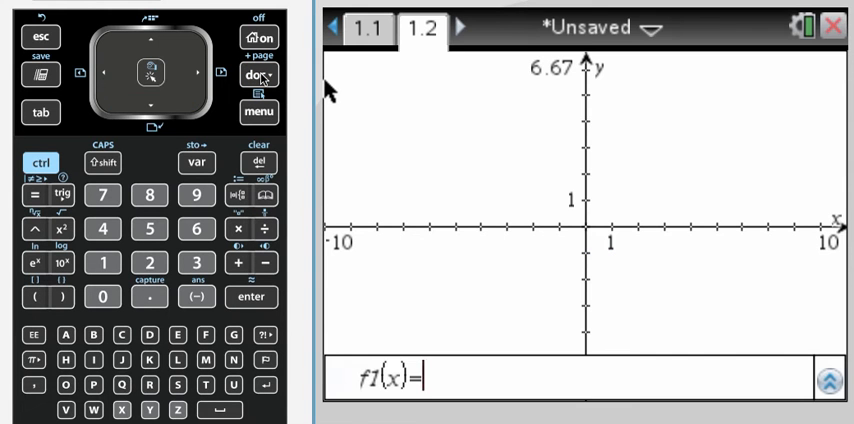
click(258, 112)
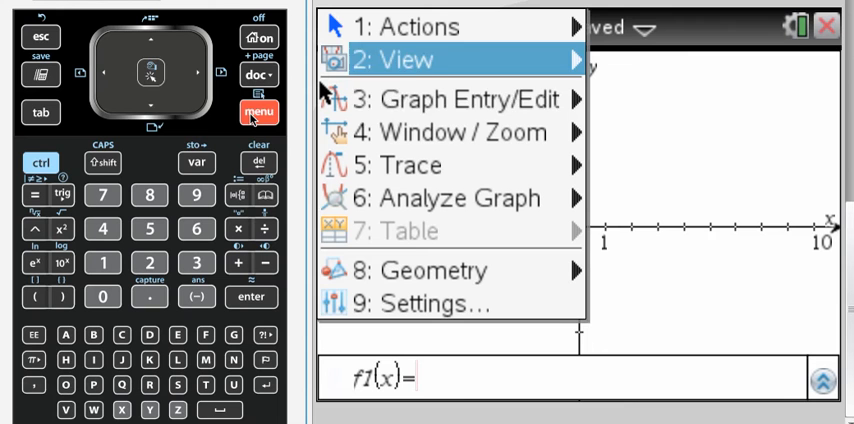
click(456, 100)
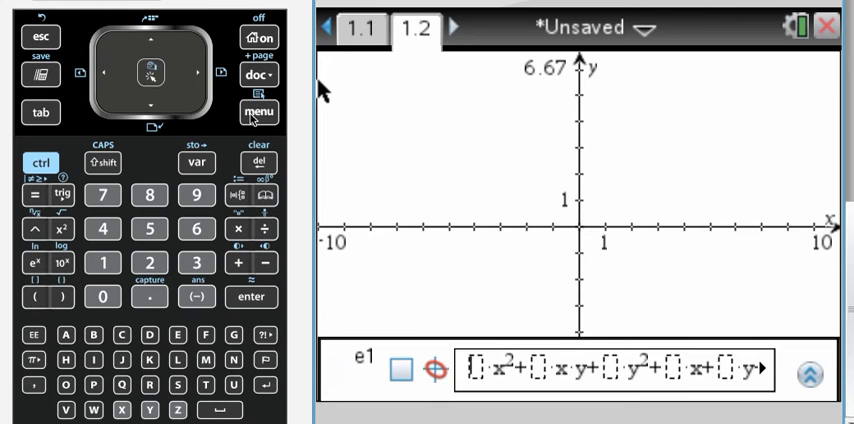
- Enter coefficients 2 for x², 0 for xy and 4 for y² in the conic template
click(148, 260)
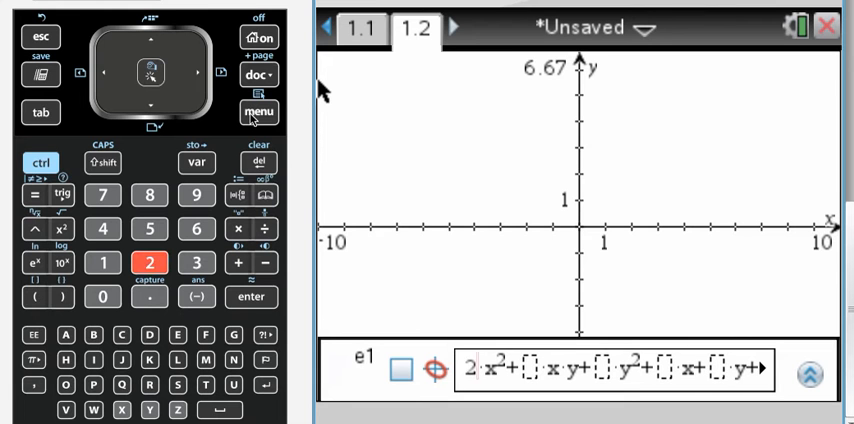
click(40, 112)
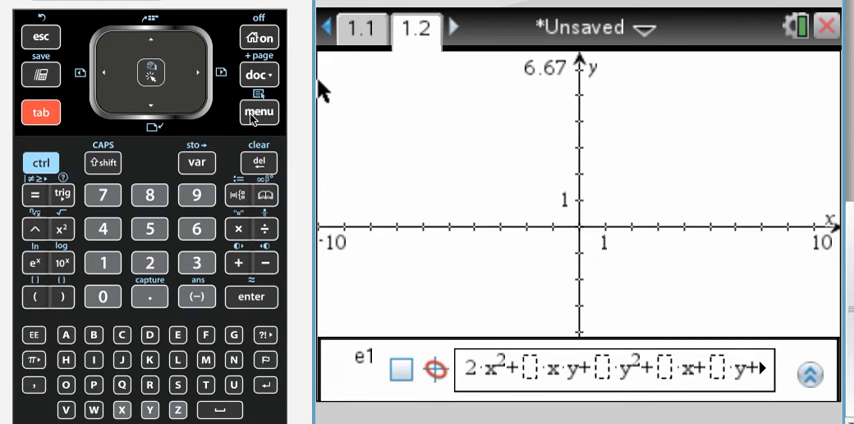
text(0)
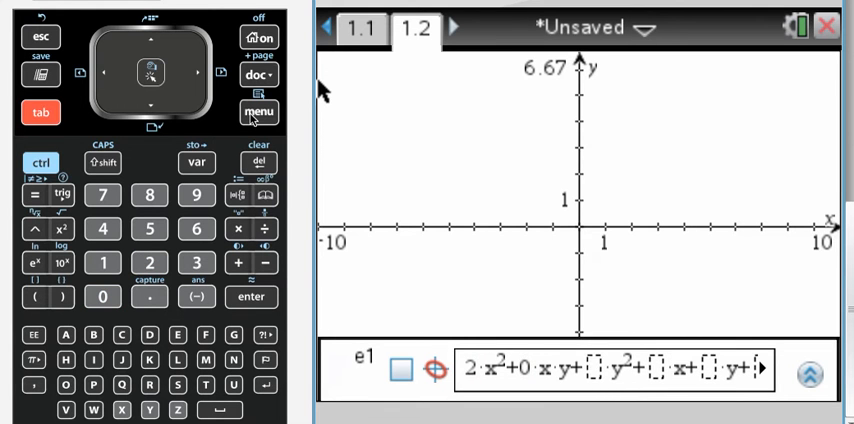
text(4)
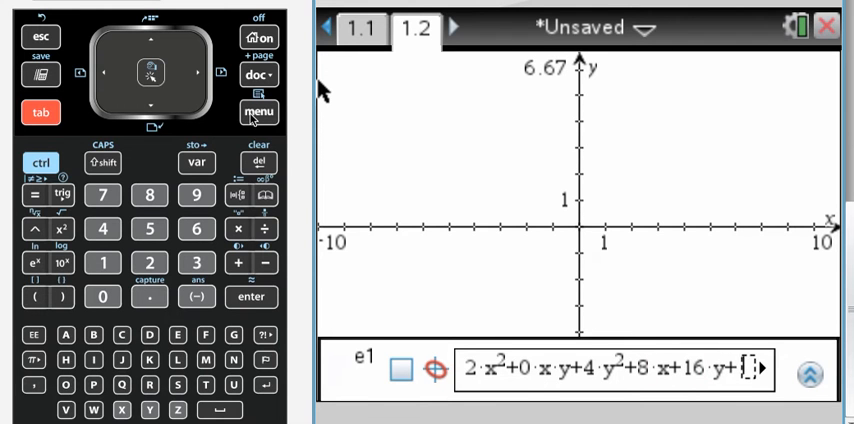
- Finish the equation 2x²+4y²+8x+16y−542=0 with the negative constant and graph it
click(196, 72)
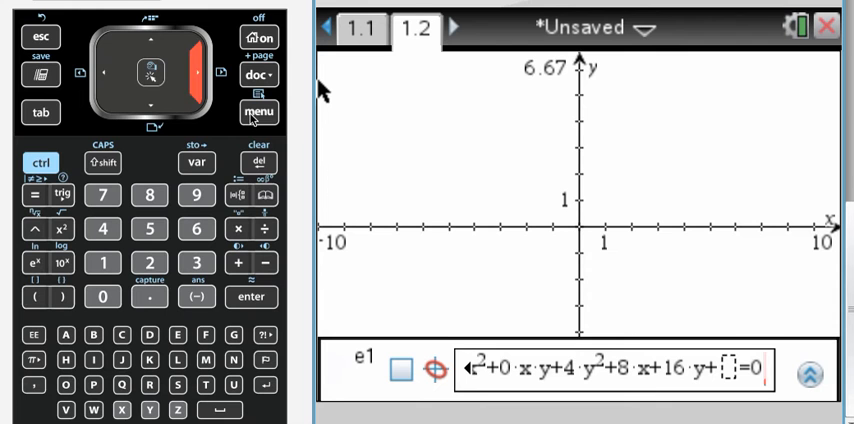
click(104, 72)
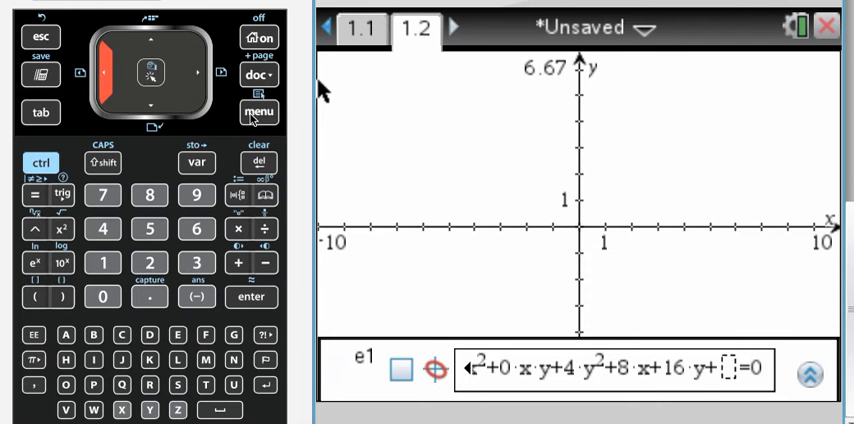
click(264, 260)
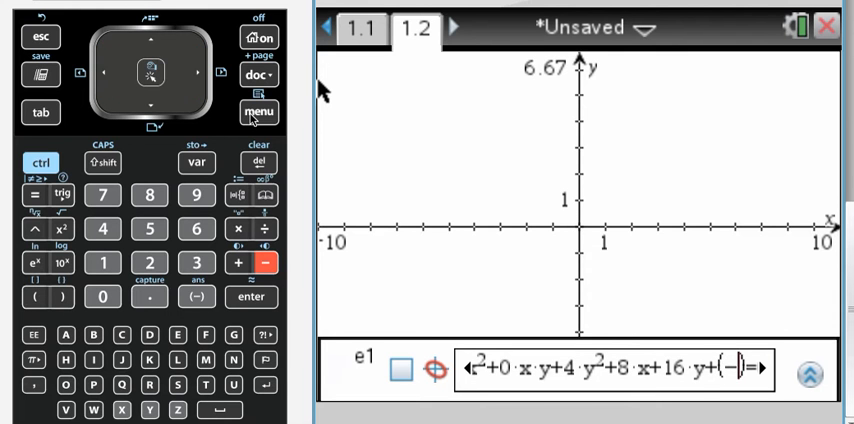
click(148, 228)
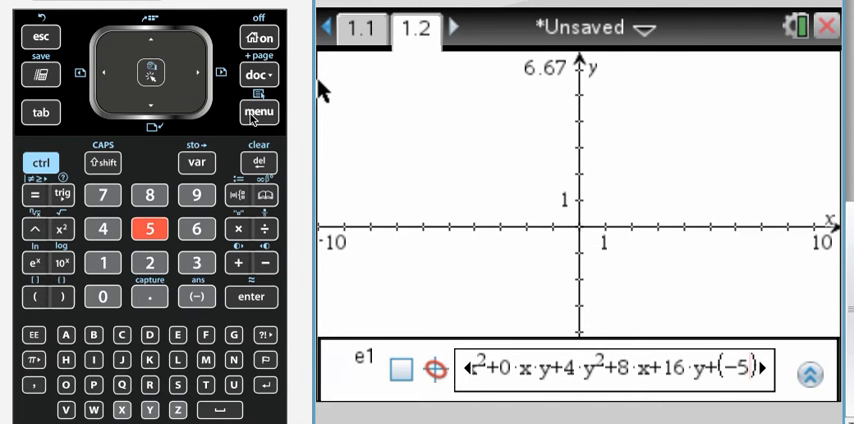
click(100, 228)
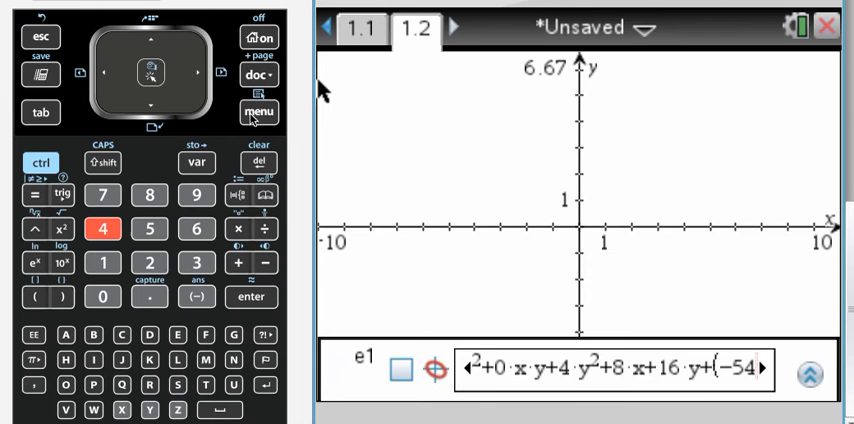
click(252, 296)
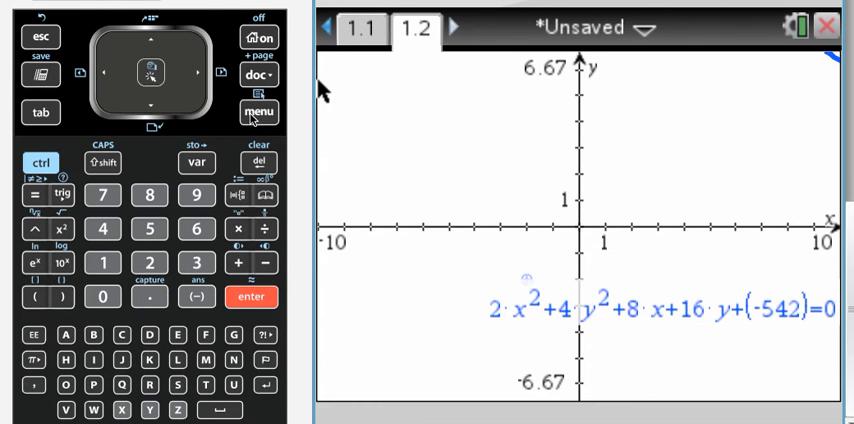
mouse_move(796, 144)
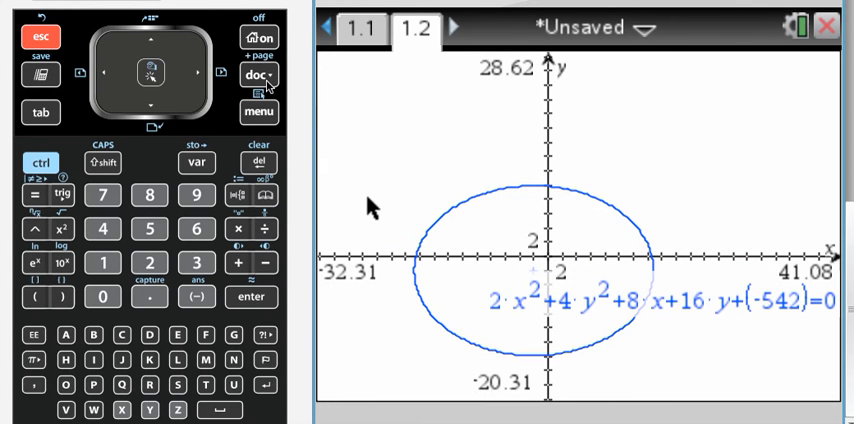
- Drag the ellipse's equation label above the curve with the Move tool
click(258, 112)
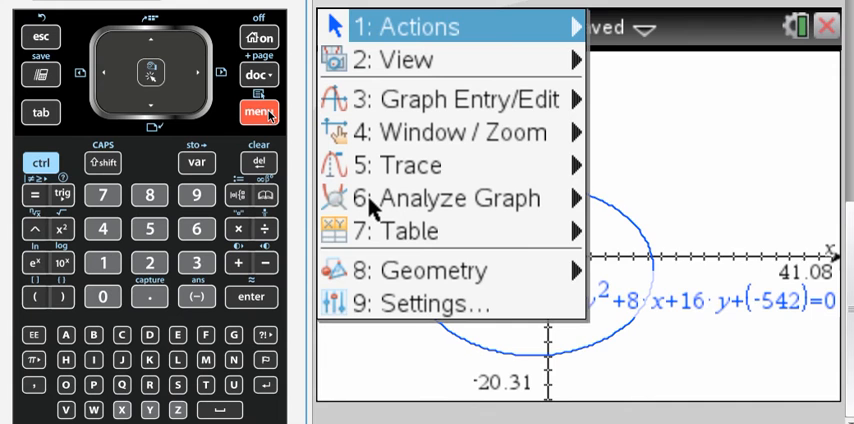
click(420, 26)
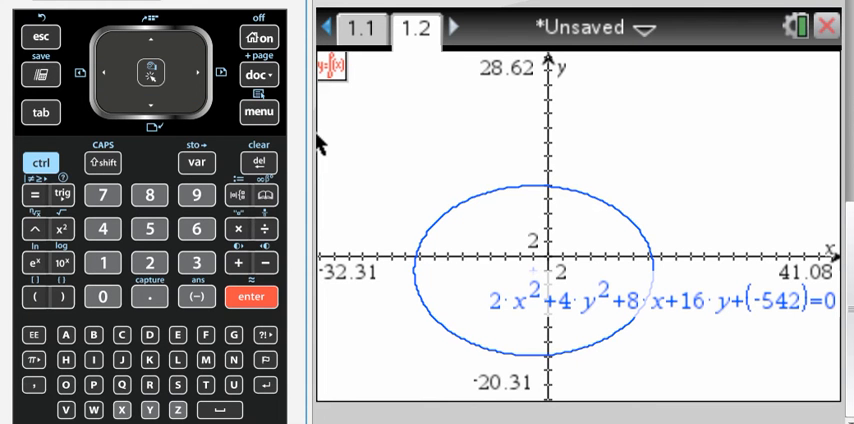
mouse_move(474, 210)
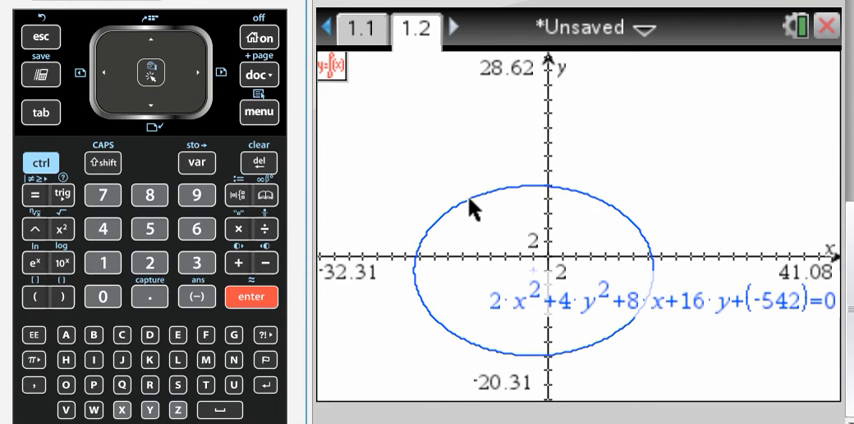
mouse_move(508, 204)
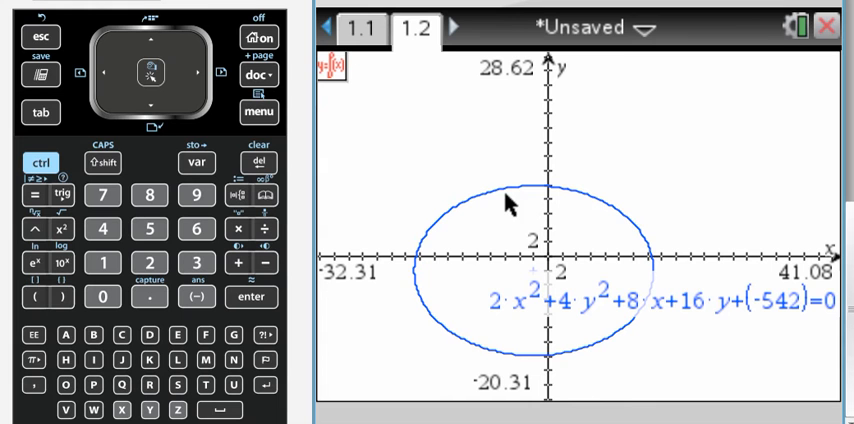
click(40, 36)
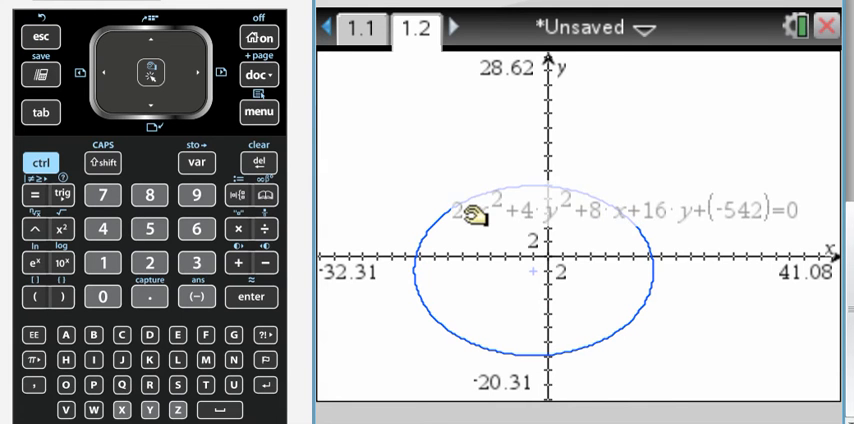
click(256, 112)
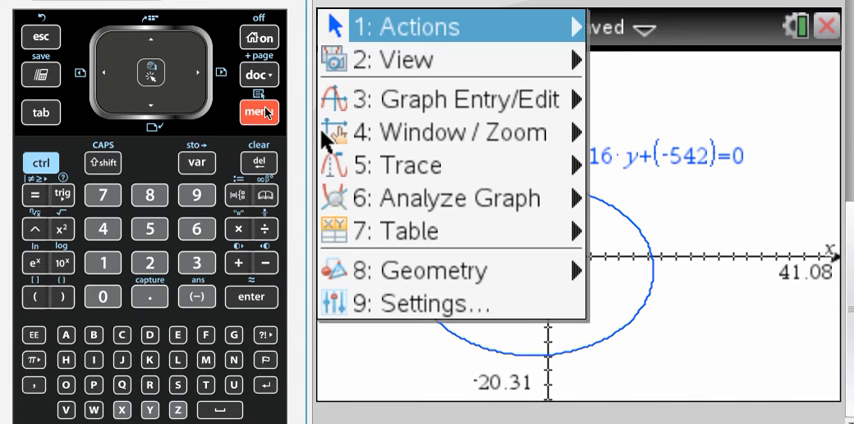
- Leave the Move tool and dismiss the menus, keeping the rescaled ellipse view
click(462, 196)
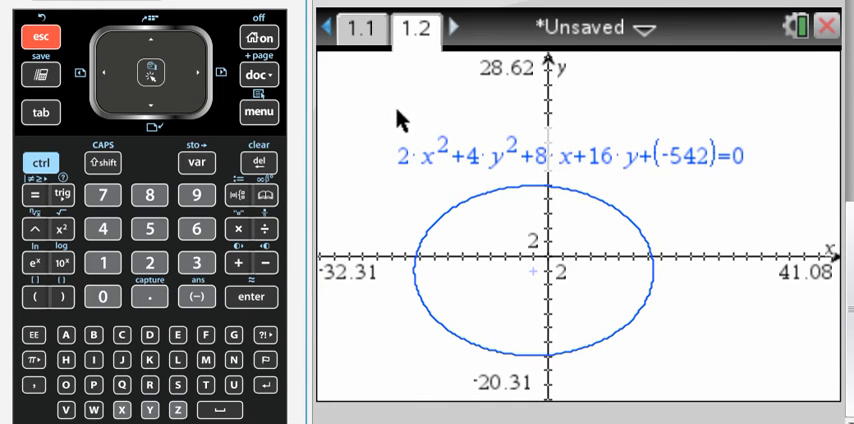
click(258, 74)
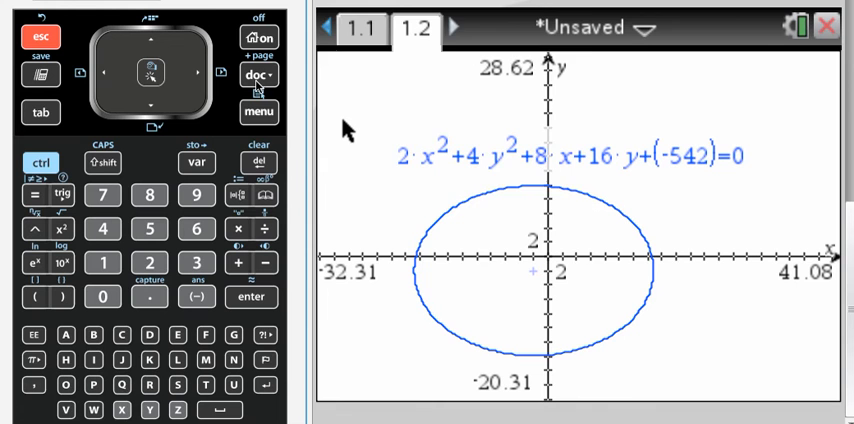
click(258, 112)
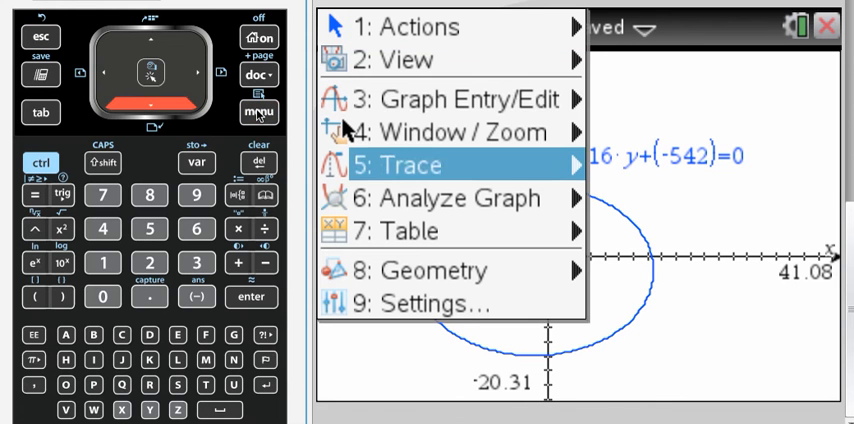
click(440, 100)
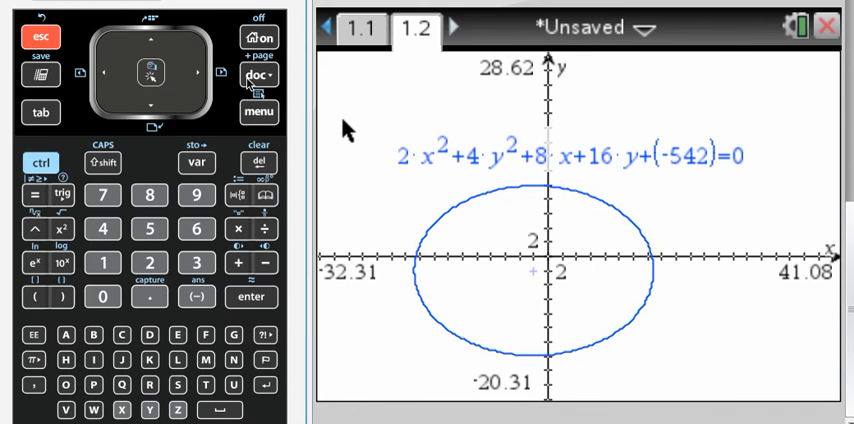
click(148, 108)
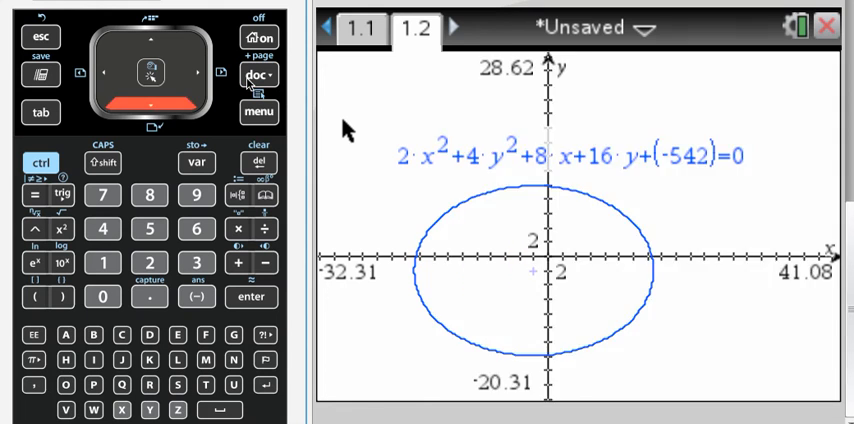
- Insert a third Graphs page and start a vertical hyperbola equation template
click(460, 28)
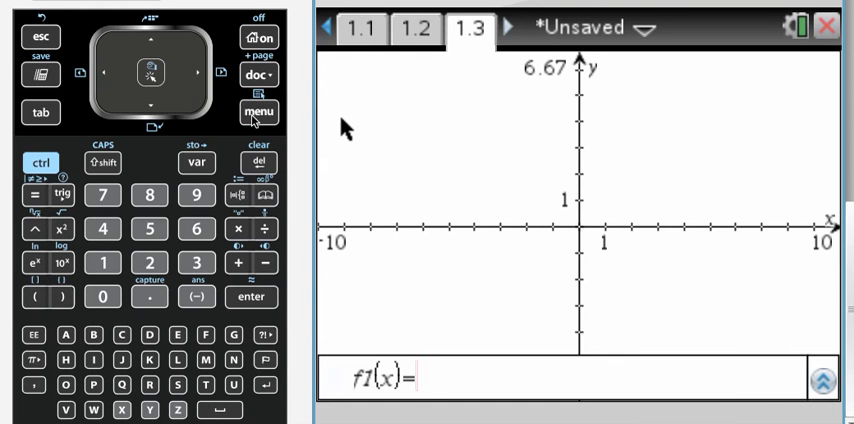
click(258, 112)
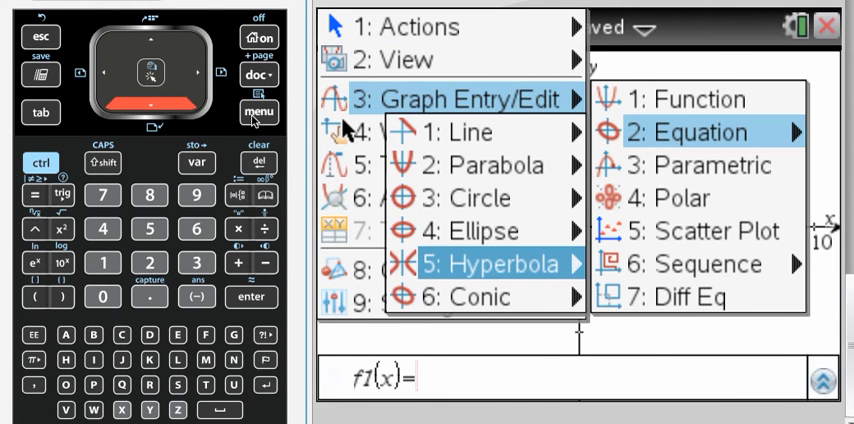
click(500, 264)
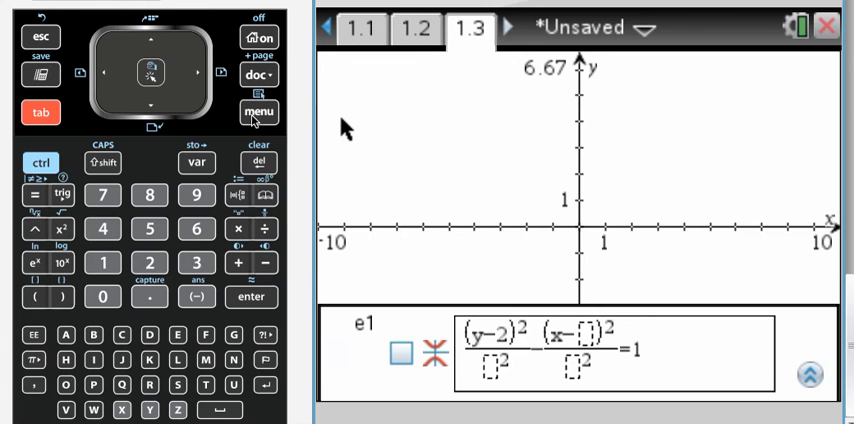
- Graph the hyperbola (y−2)²/4² − (x−3)²/2² = 1
text(4)
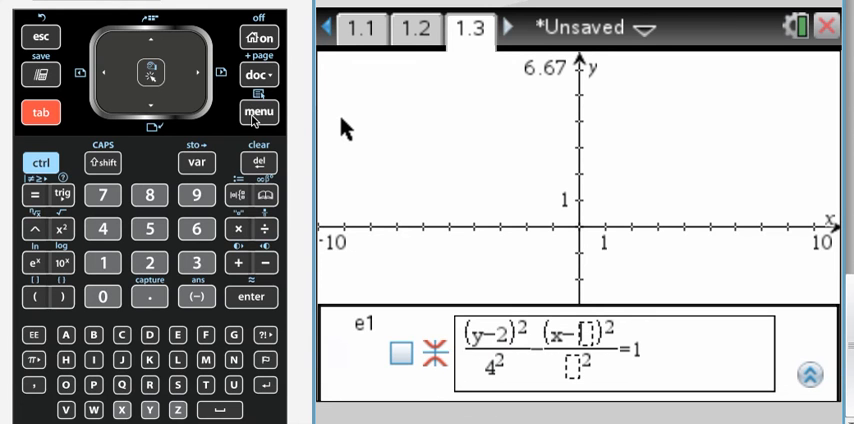
text(3)
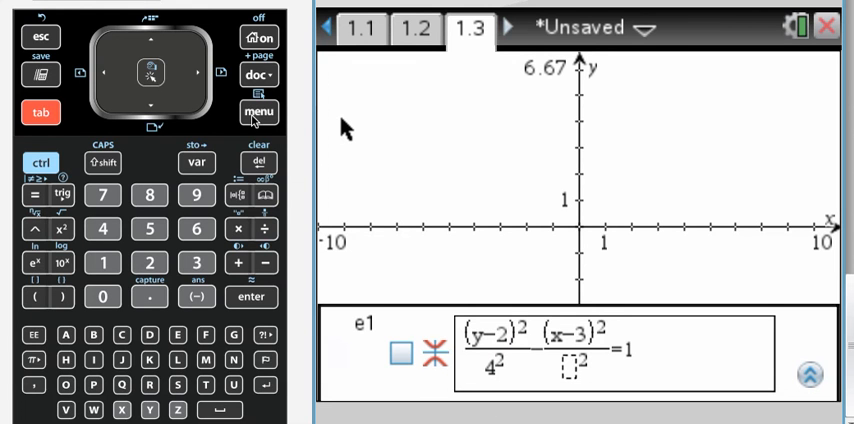
click(102, 228)
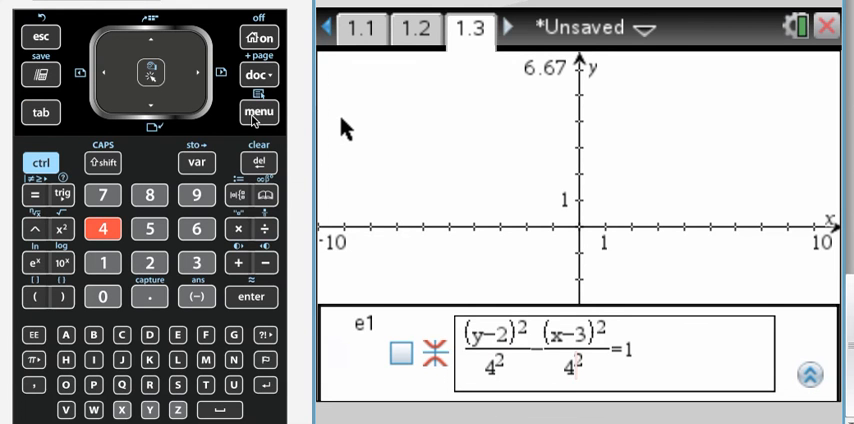
click(148, 262)
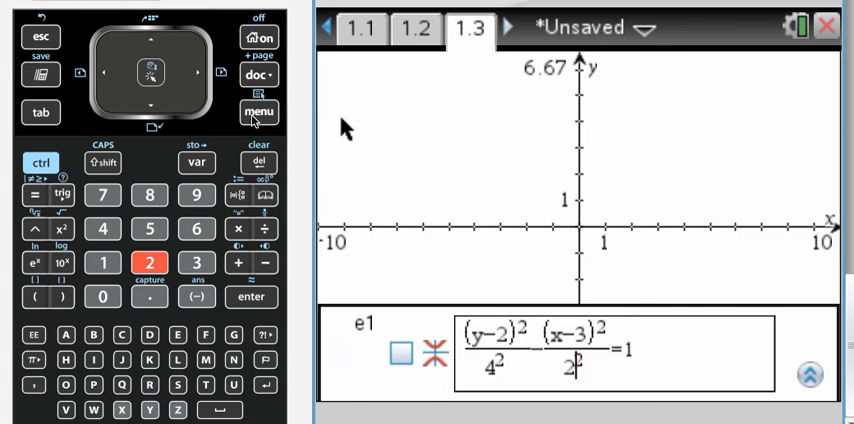
click(252, 296)
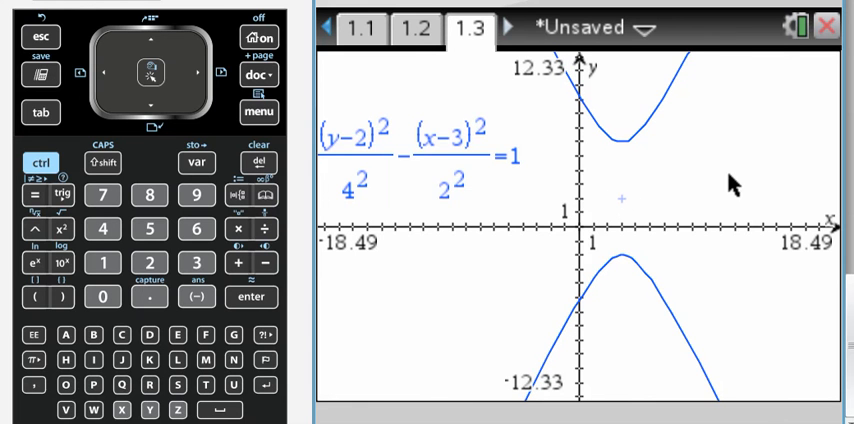
- Place the hyperbola's eccentricity √5/2 beside the curve via Analyze Conics
click(258, 112)
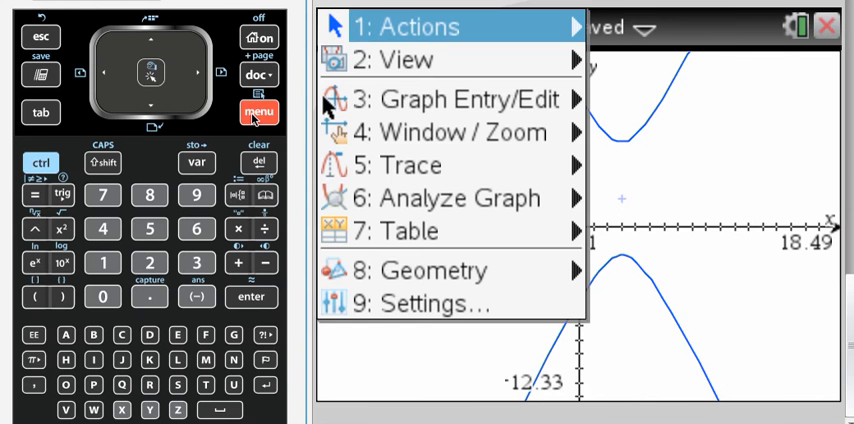
click(462, 196)
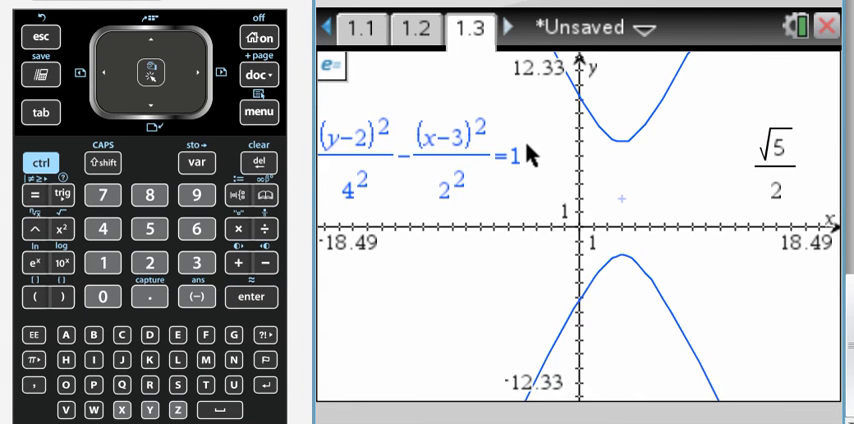
click(258, 112)
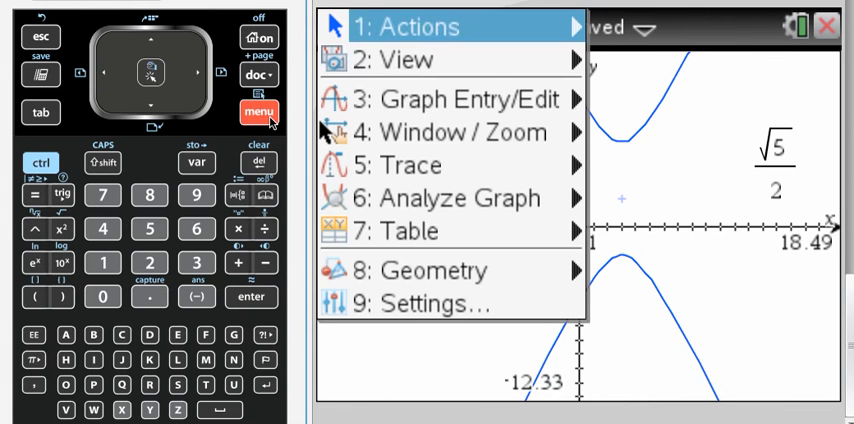
click(450, 100)
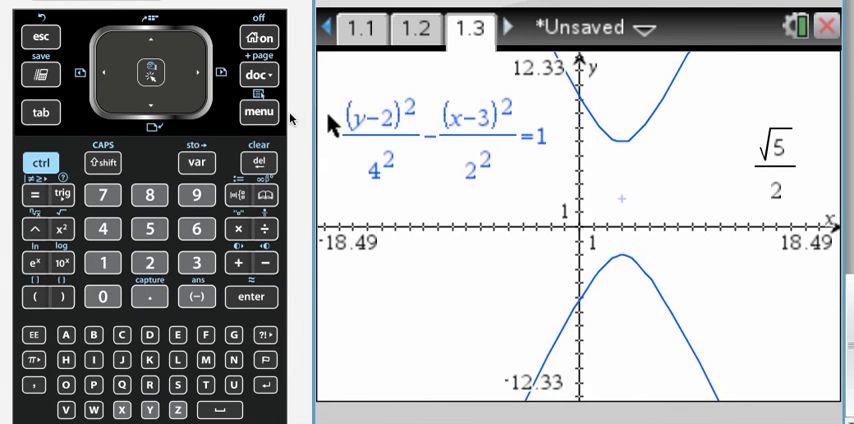
- Draw the hyperbola's asymptotes via Analyze Conics, labeled y=2x−4 and y=−2x+8
click(258, 112)
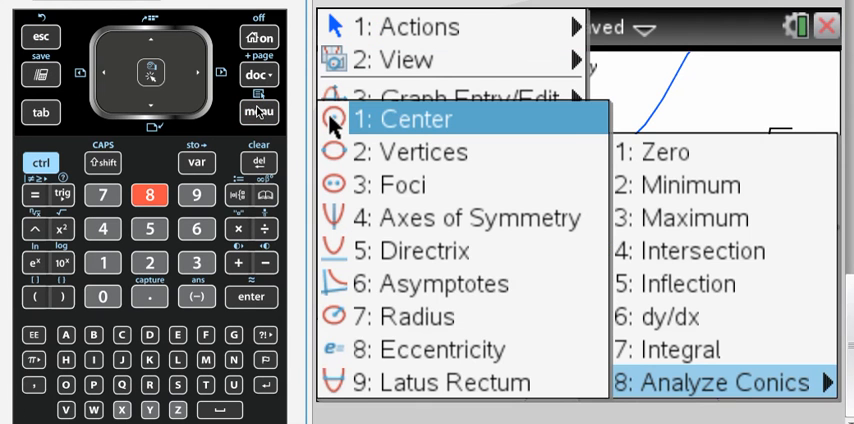
click(416, 120)
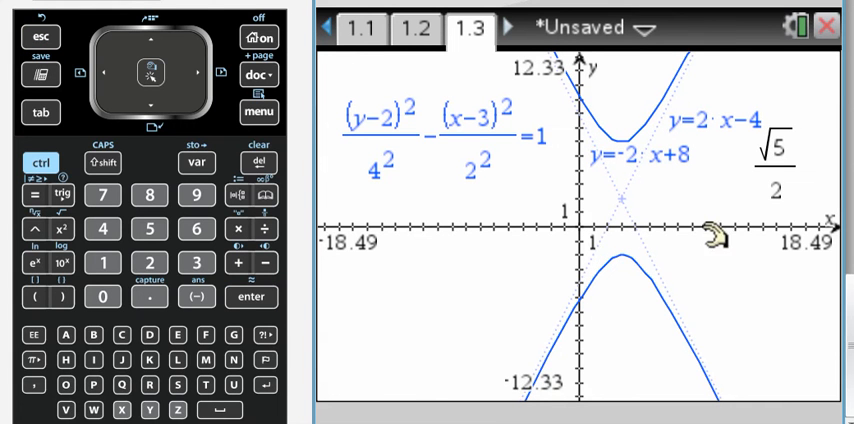
mouse_move(424, 284)
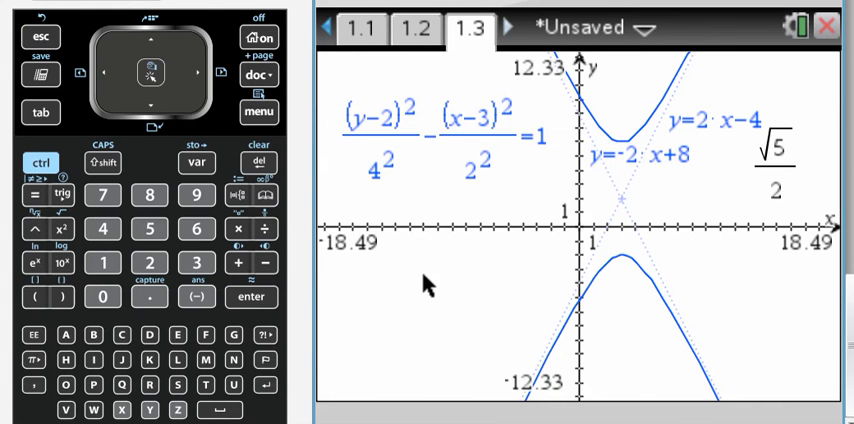